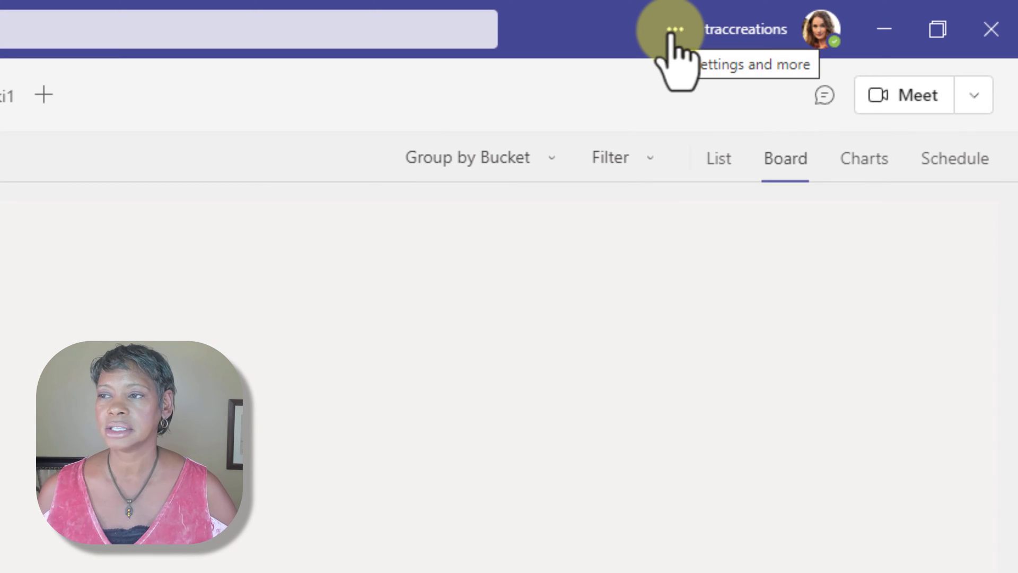
Reach the Accounts page of Teams settings showing the signed-in work account.
{"action": "left_click", "coordinate": [675, 30]}
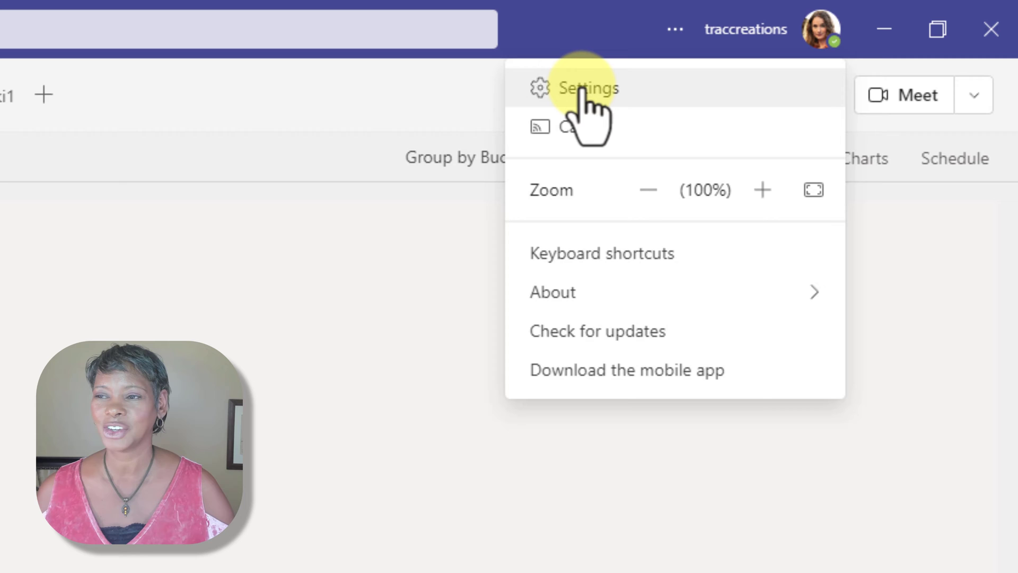
{"action": "left_click", "coordinate": [586, 88]}
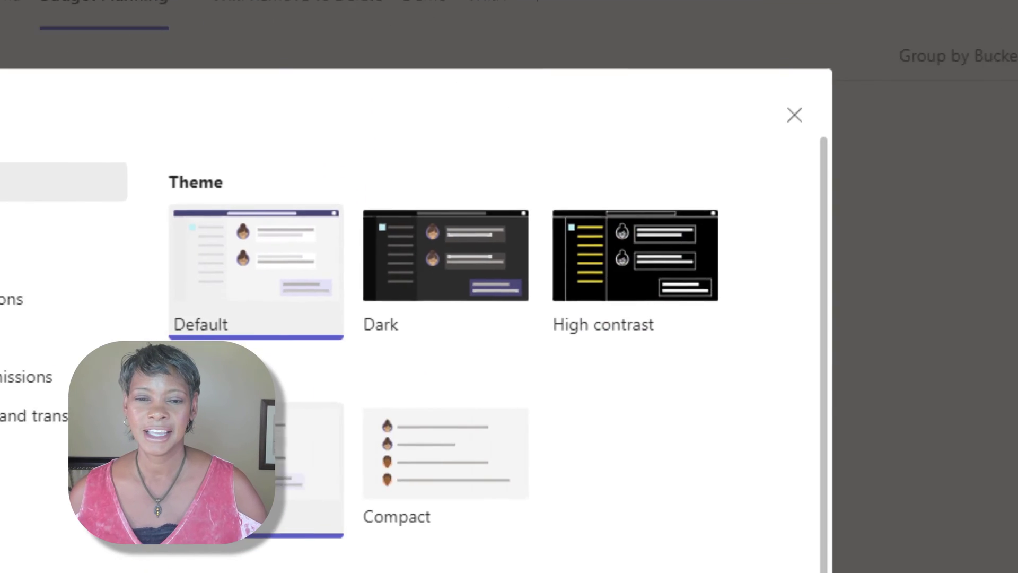
{"action": "left_click", "coordinate": [143, 183]}
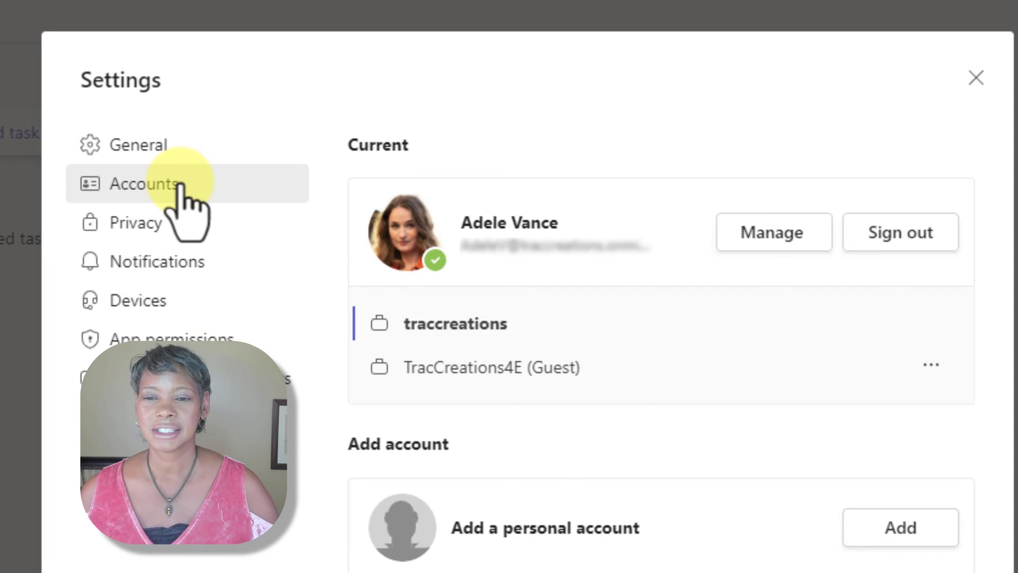
{"action": "mouse_move", "coordinate": [900, 233]}
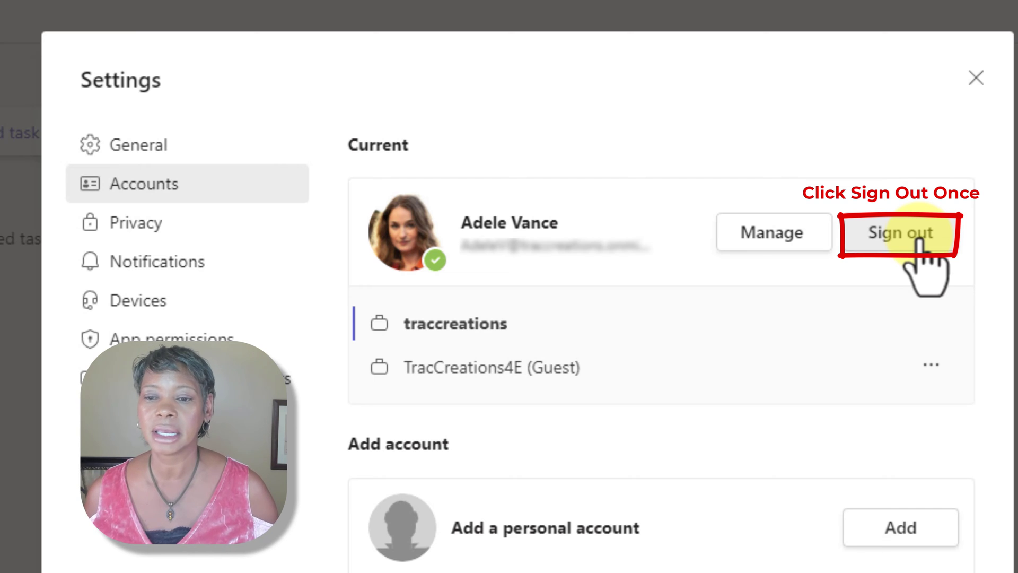
{"action": "mouse_move", "coordinate": [975, 76]}
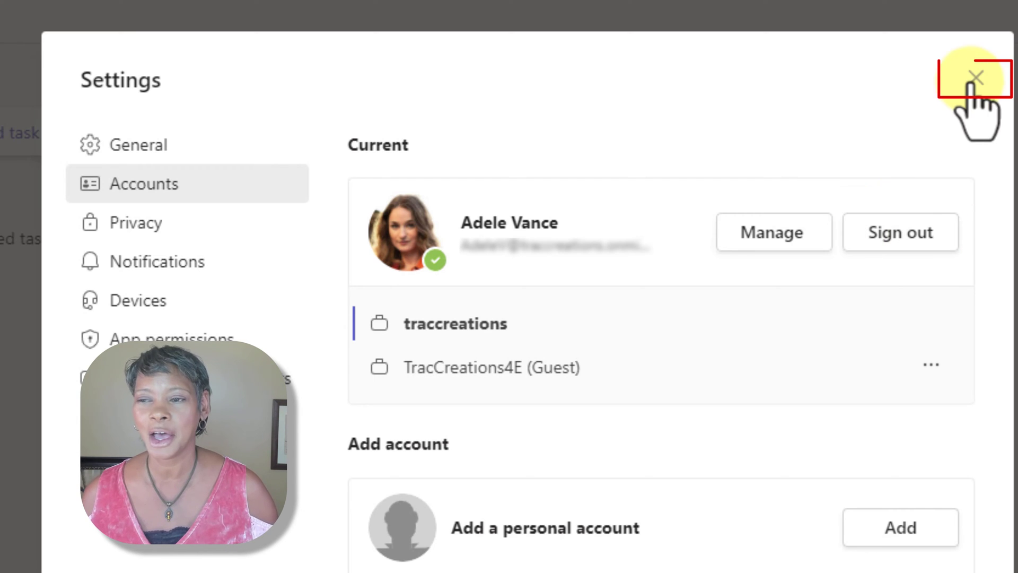
Sign out of the current work account and confirm, returning to the account picker.
{"action": "left_click", "coordinate": [900, 233]}
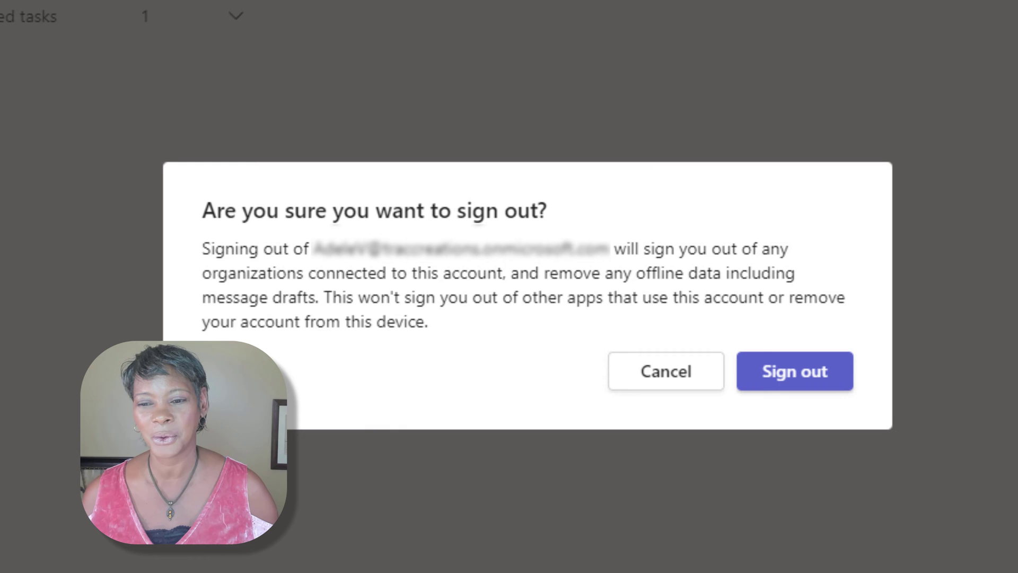
{"action": "mouse_move", "coordinate": [400, 428]}
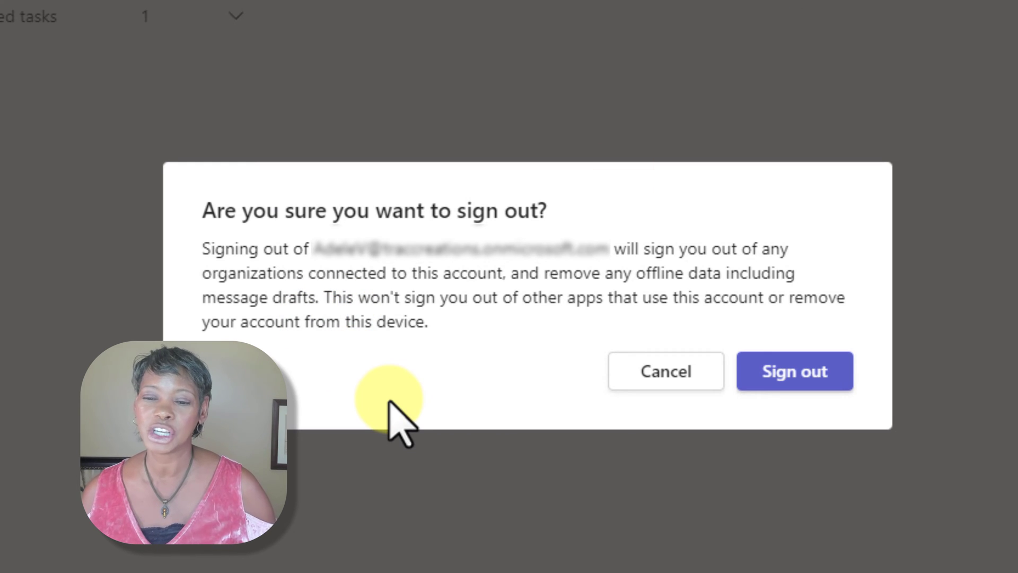
{"action": "mouse_move", "coordinate": [795, 371]}
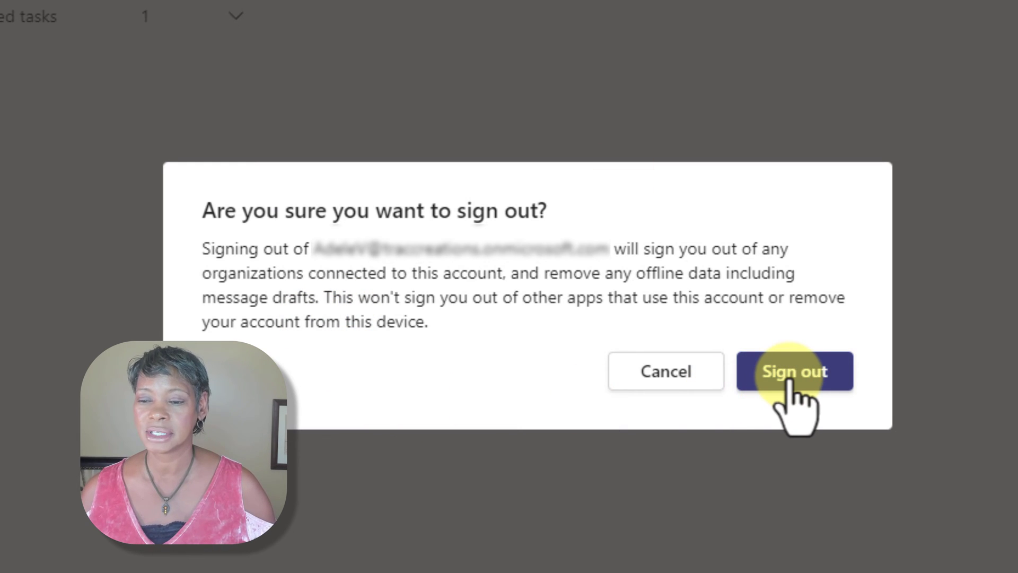
{"action": "left_click", "coordinate": [794, 371]}
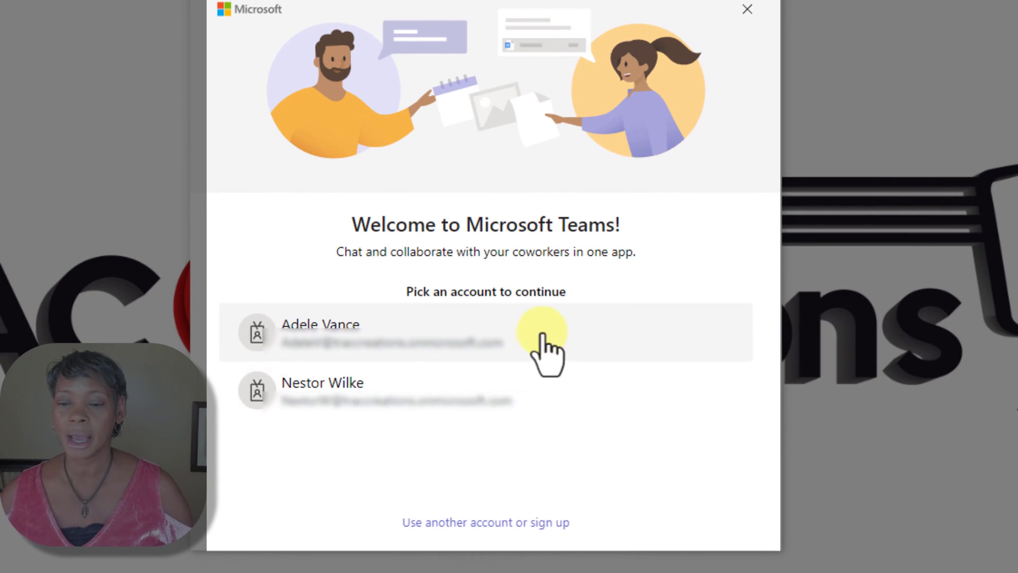
{"action": "mouse_move", "coordinate": [591, 416]}
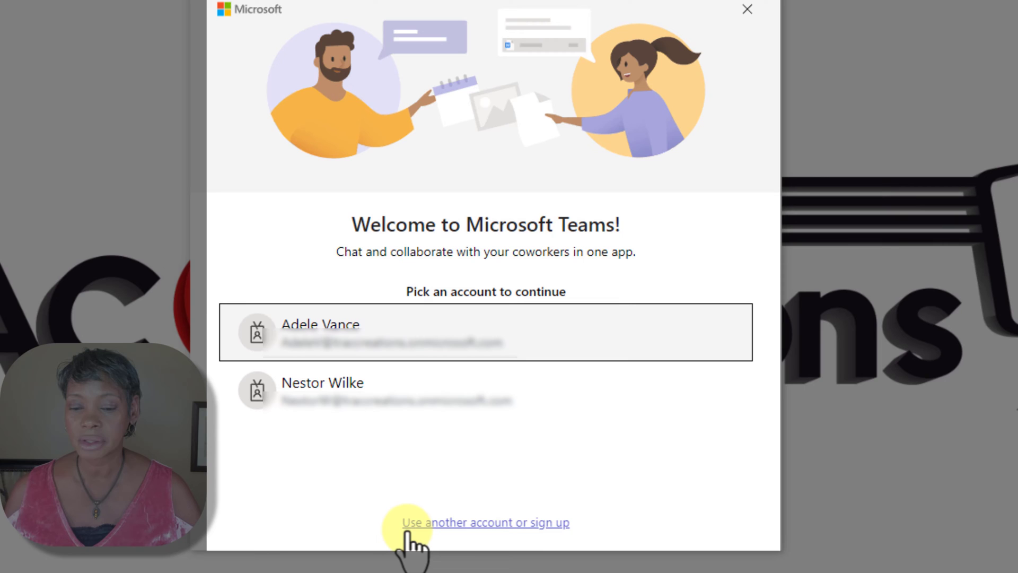
{"action": "mouse_move", "coordinate": [477, 539]}
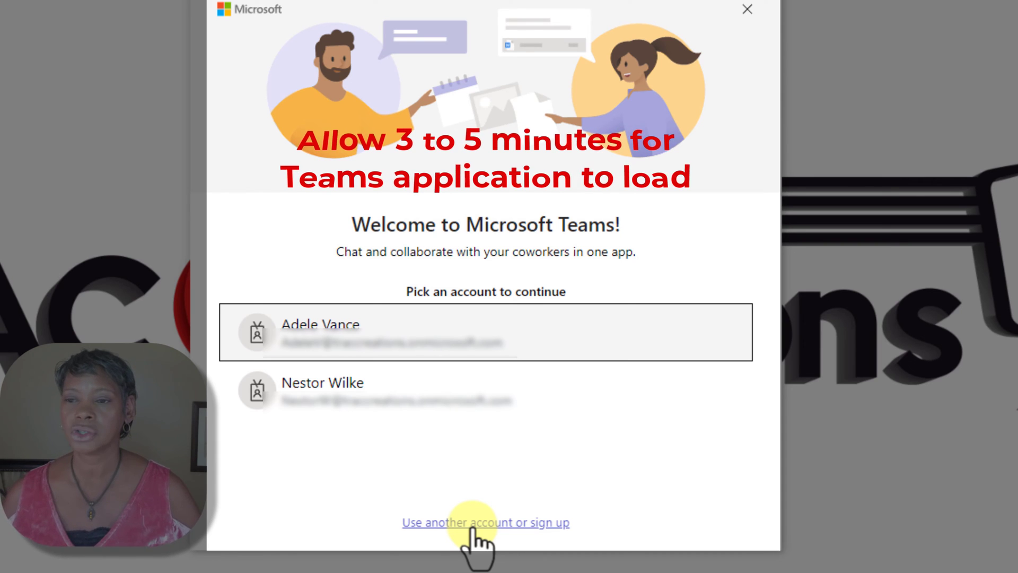
{"action": "mouse_move", "coordinate": [478, 65]}
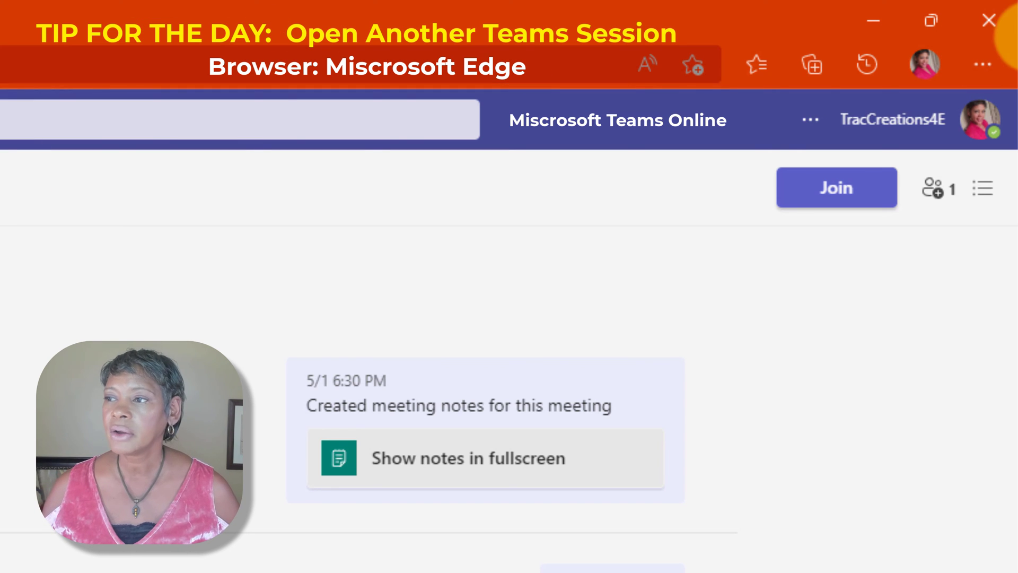
Bring up microsoft365.com with its sign-in option in a new Edge InPrivate window.
{"action": "left_click", "coordinate": [982, 64]}
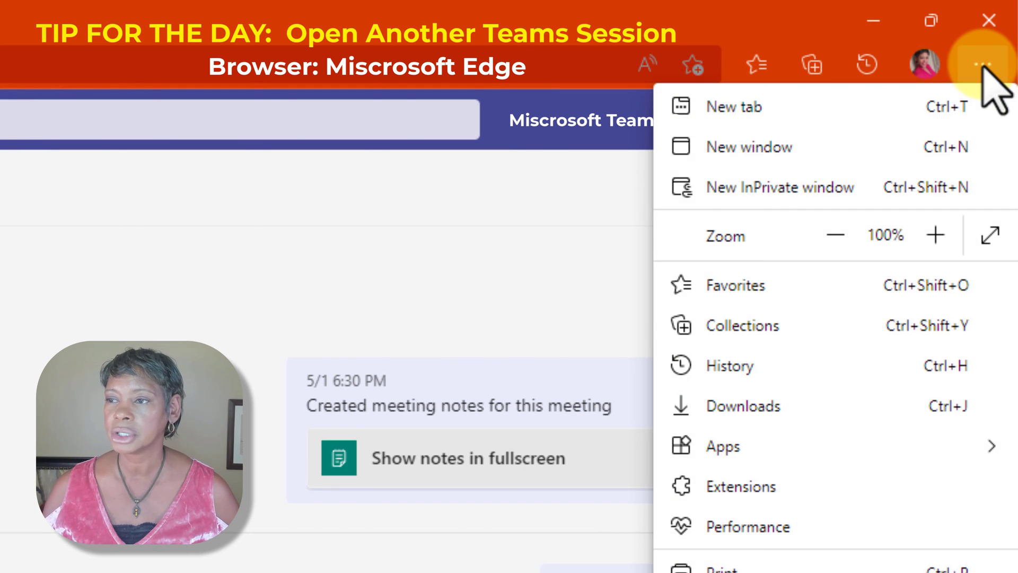
{"action": "mouse_move", "coordinate": [747, 202]}
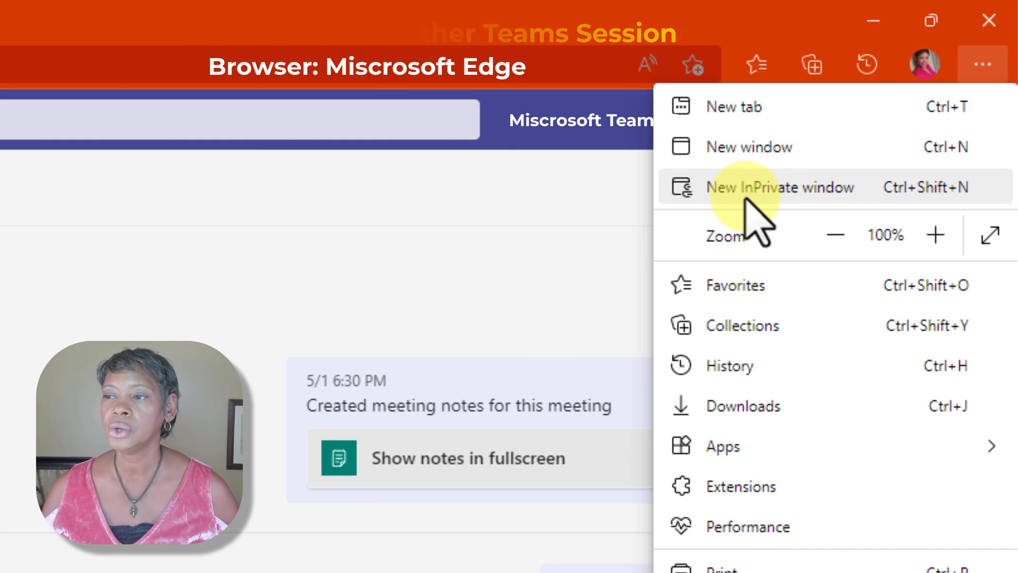
{"action": "left_click", "coordinate": [780, 187]}
{"action": "type", "text": "https://www.microsoft365.com"}
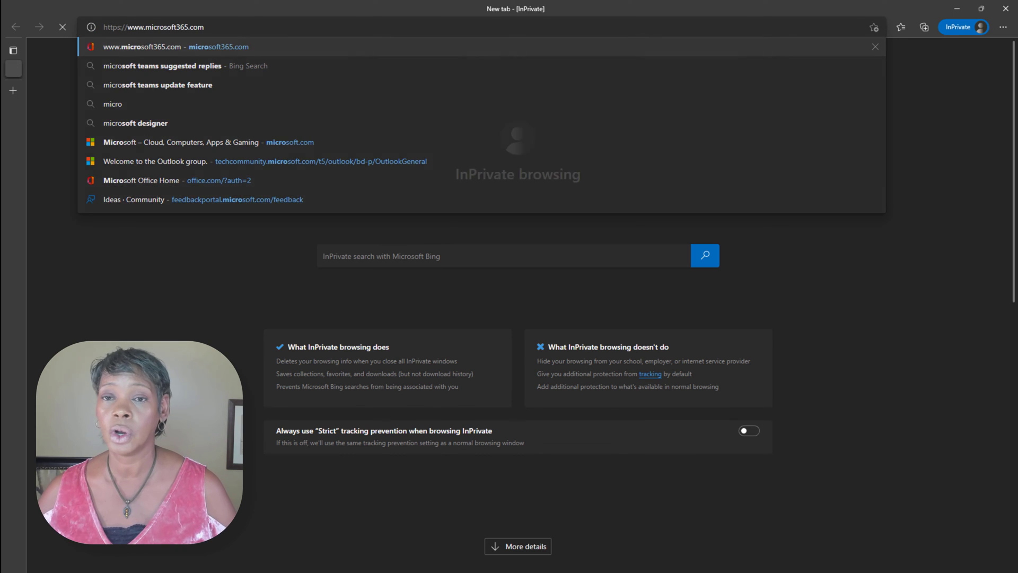
{"action": "left_click", "coordinate": [141, 45]}
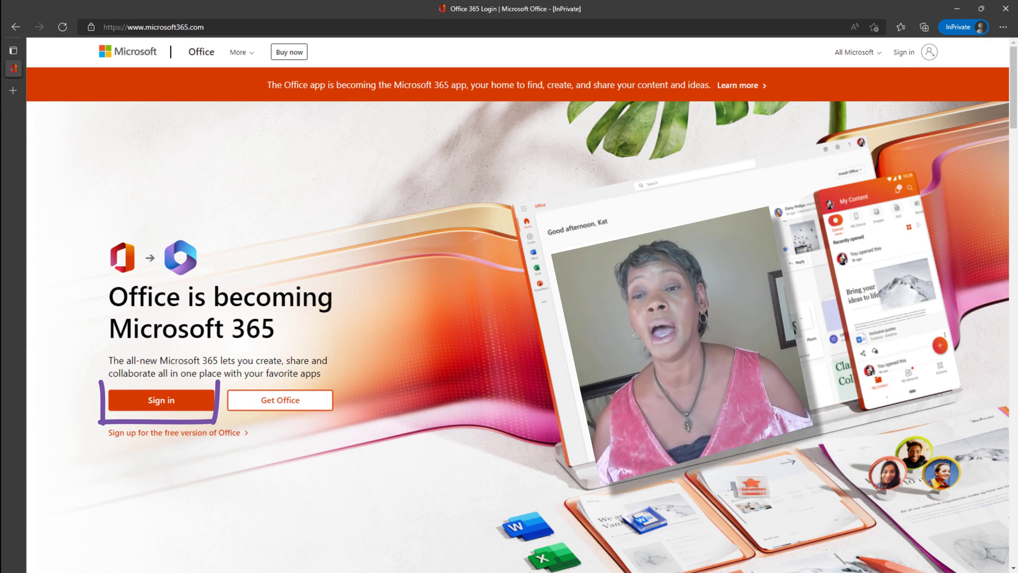